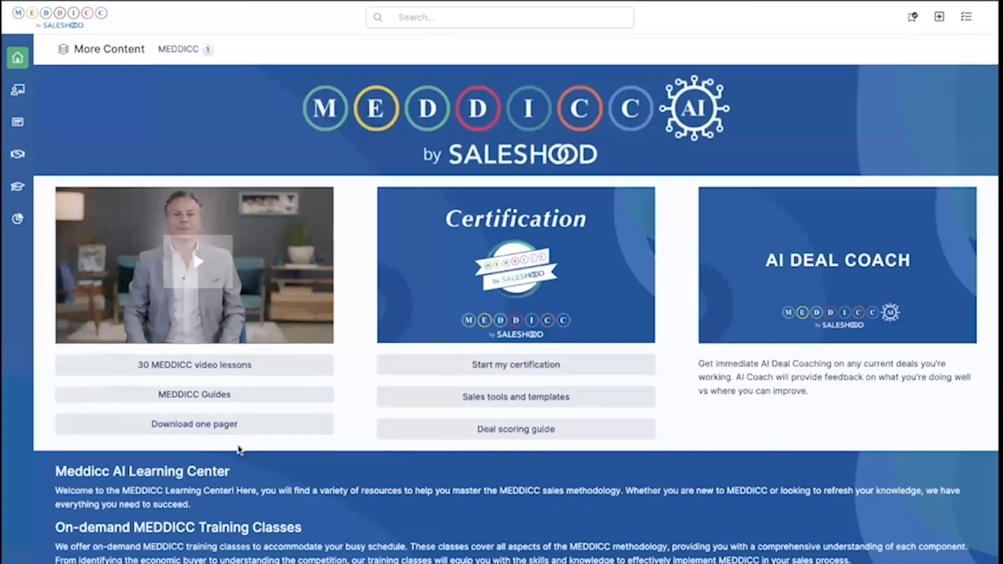
Step: Scroll the learning center home page down to the training class tiles and AI Reinforcement heading
{"action": "scroll", "scroll_direction": "down", "scroll_amount": 3}
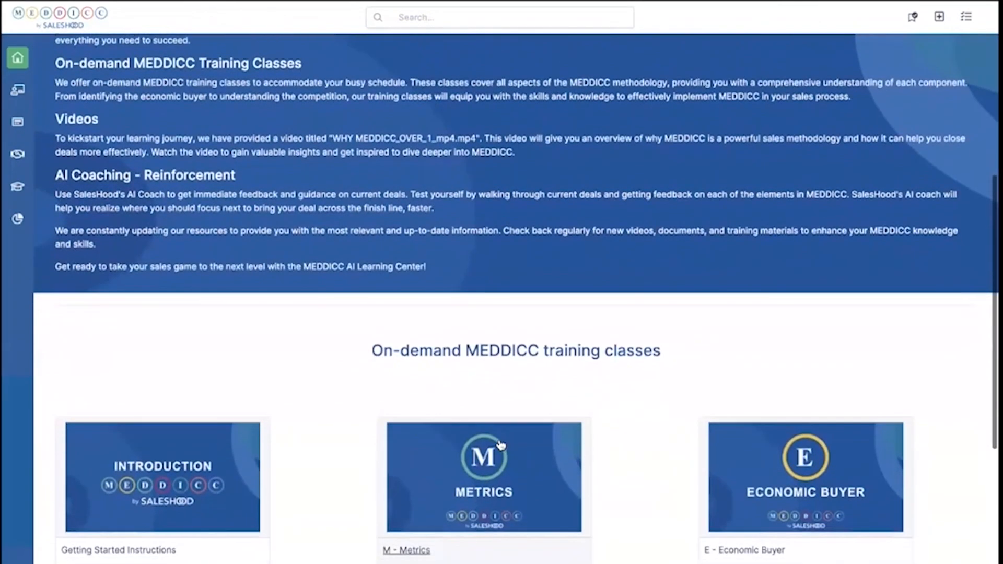
{"action": "scroll", "scroll_direction": "down", "scroll_amount": 3}
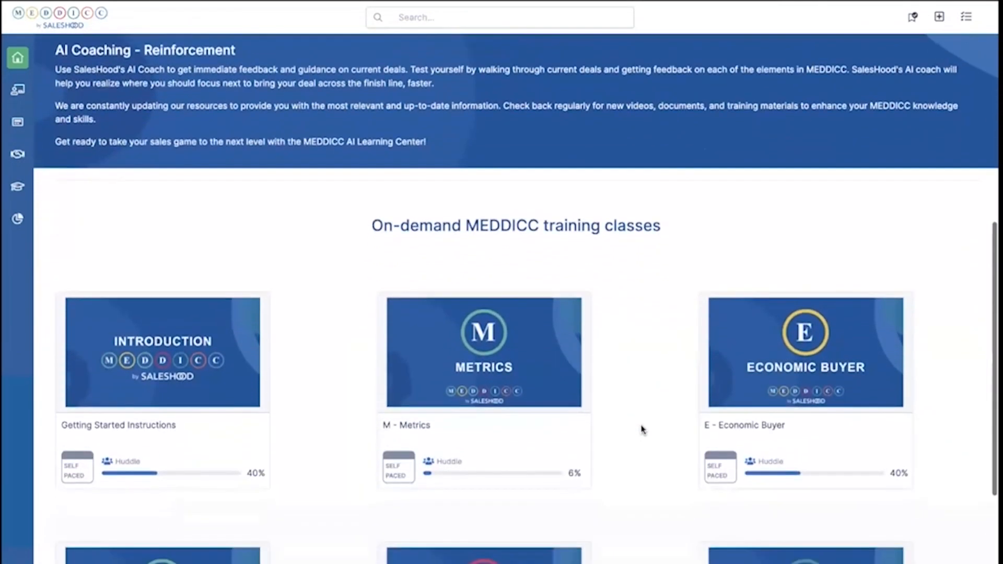
{"action": "scroll", "scroll_direction": "down", "scroll_amount": 3}
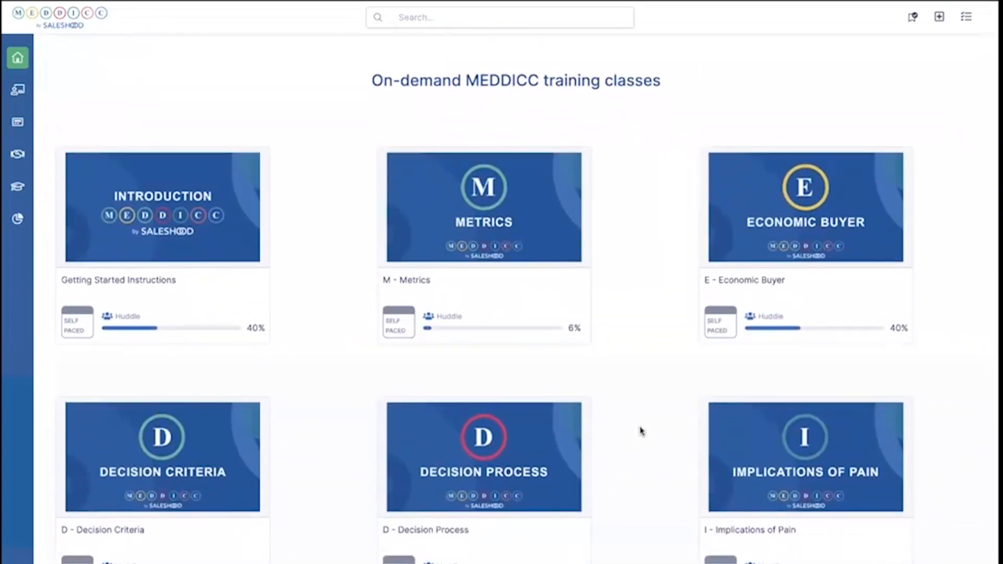
{"action": "scroll", "scroll_direction": "down", "scroll_amount": 3}
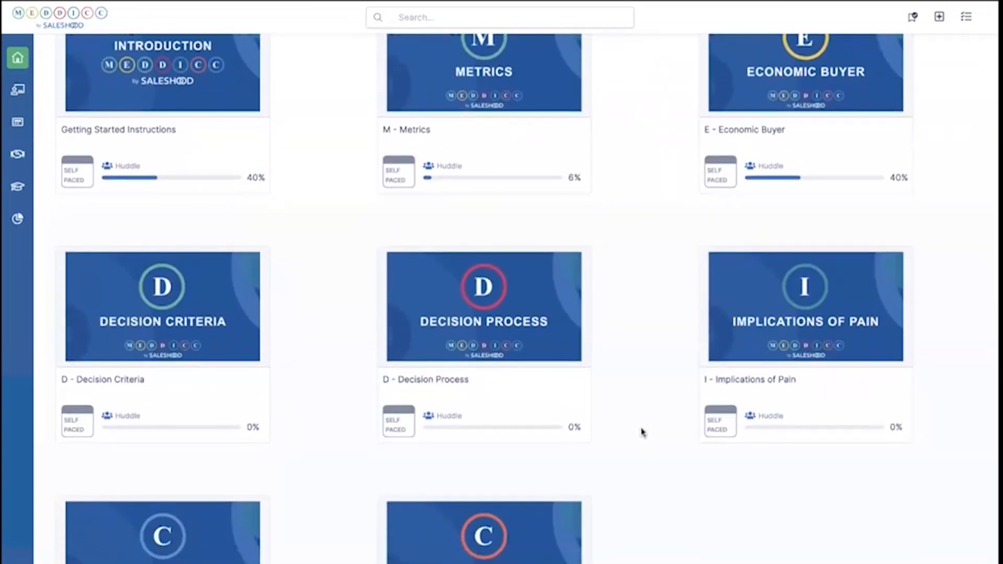
{"action": "scroll", "scroll_direction": "down", "scroll_amount": 3}
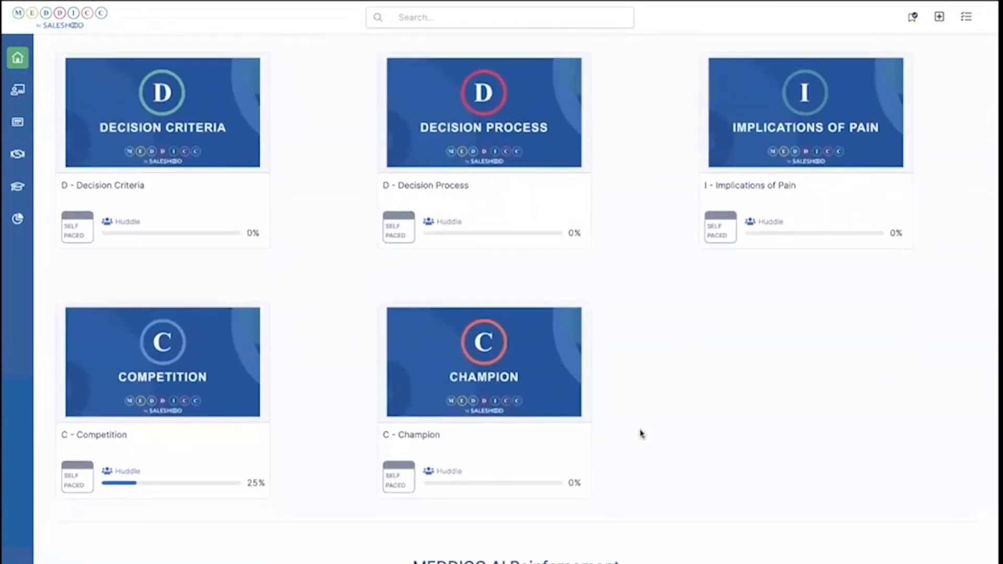
{"action": "scroll", "scroll_direction": "down", "scroll_amount": 3}
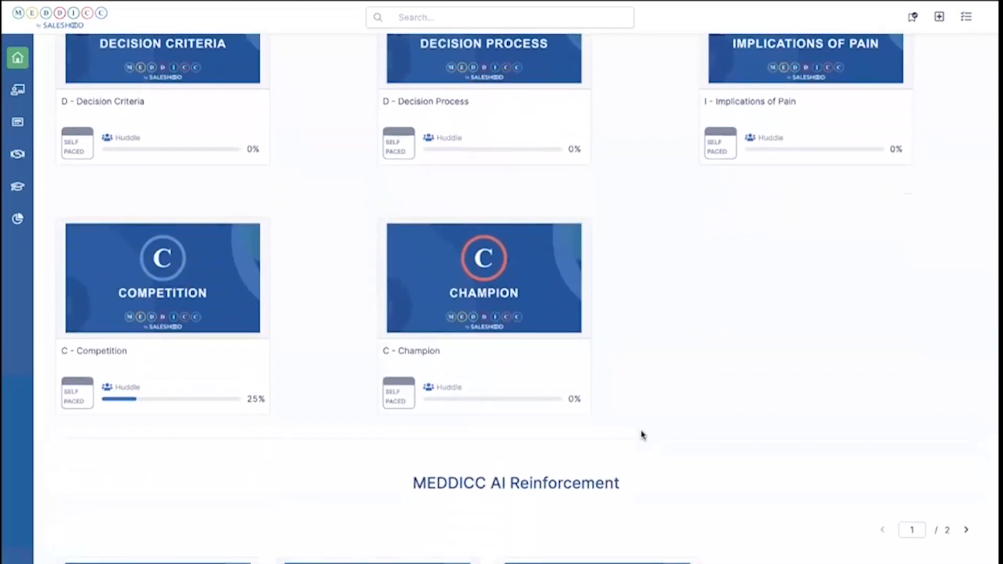
{"action": "scroll", "scroll_direction": "down", "scroll_amount": 3}
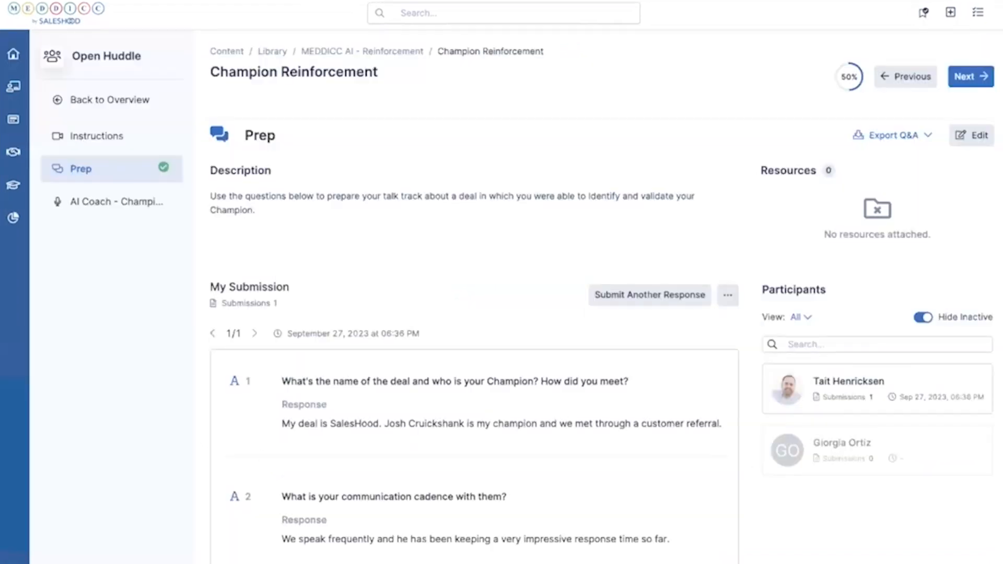
Step: Scroll through the My Submission responses to the champion prep questions
{"action": "scroll", "scroll_direction": "down", "scroll_amount": 3}
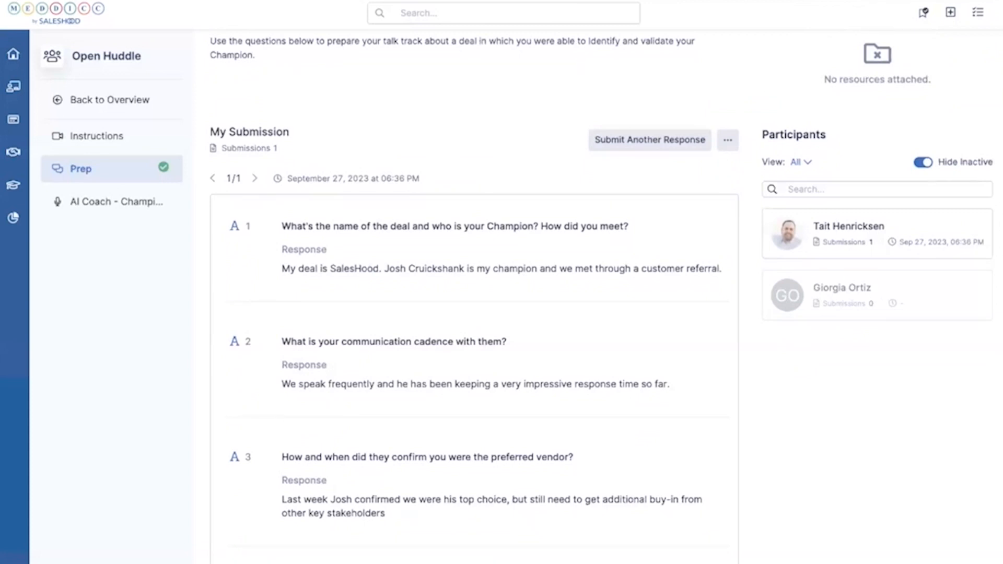
{"action": "scroll", "scroll_direction": "down", "scroll_amount": 3}
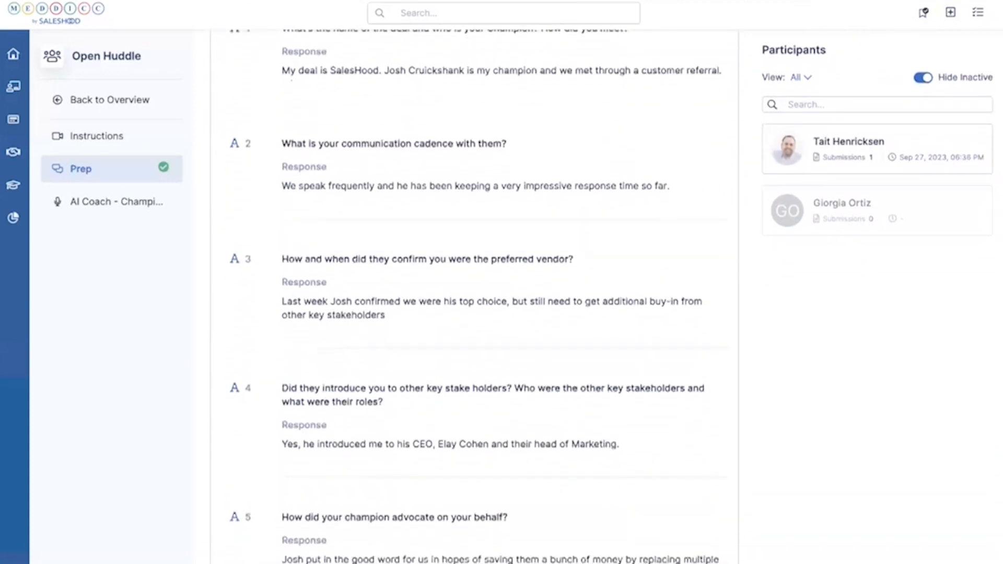
{"action": "scroll", "scroll_direction": "down", "scroll_amount": 3}
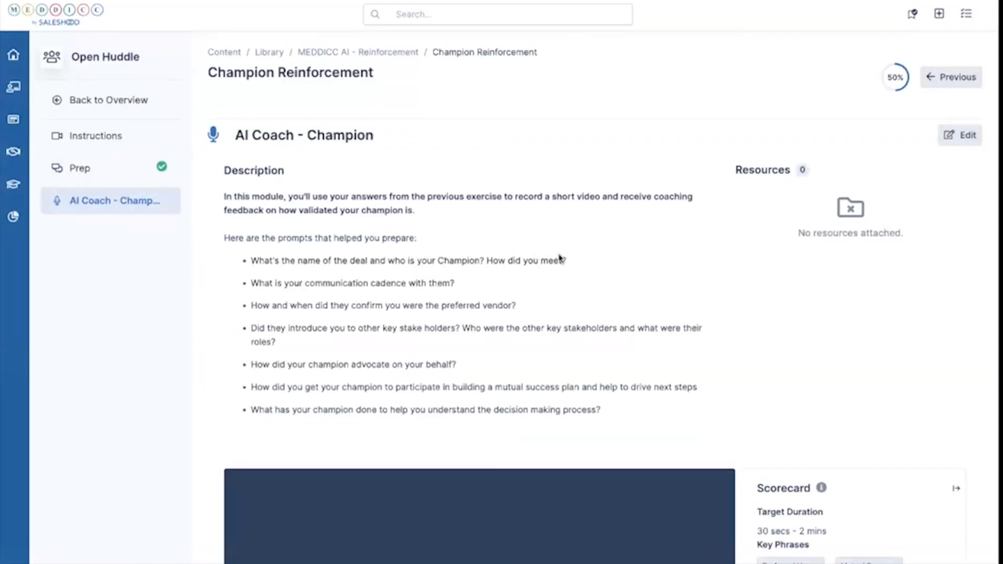
Step: Scroll to Start your pitch and begin recording a video pitch for AI Coach – Champion
{"action": "scroll", "scroll_direction": "down", "scroll_amount": 3}
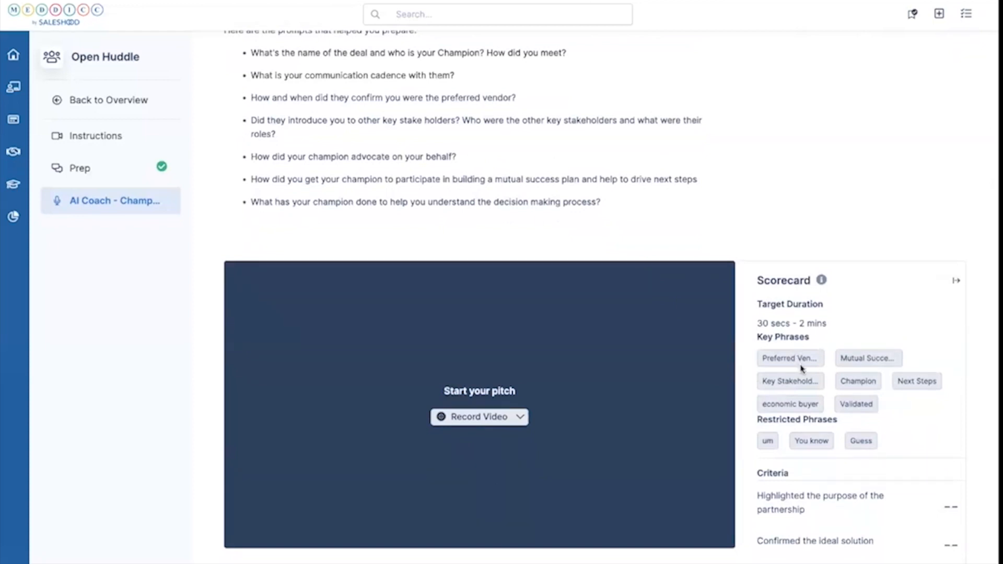
{"action": "mouse_move", "coordinate": [837, 404]}
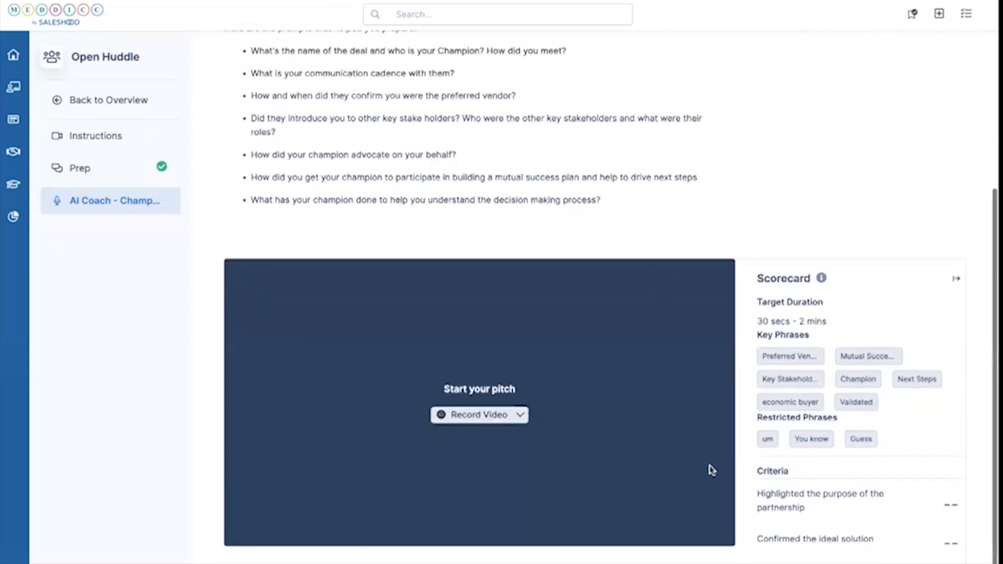
{"action": "left_click", "coordinate": [477, 415]}
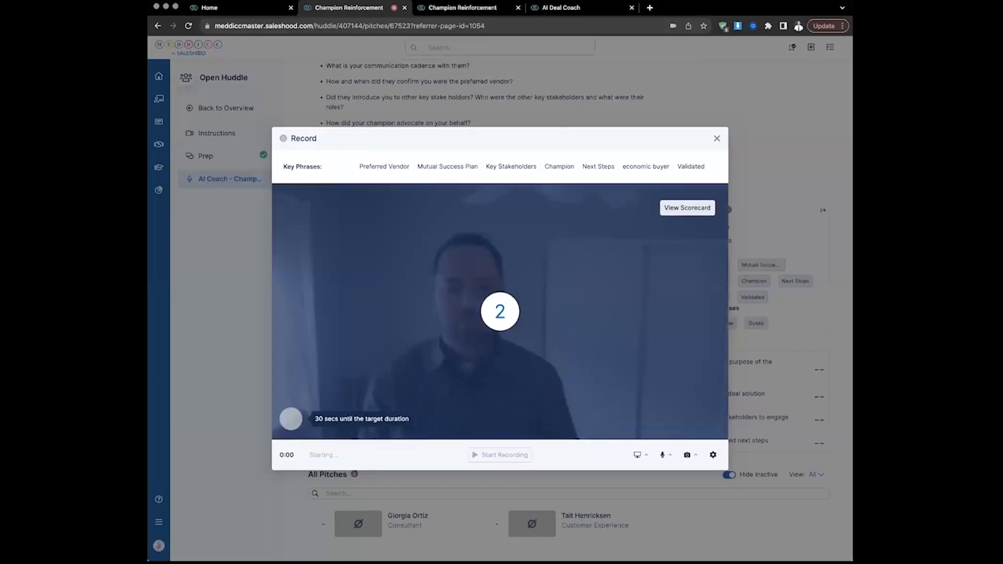
Step: Record the champion pitch in the Record dialog and stop when finished
{"action": "left_click", "coordinate": [499, 455]}
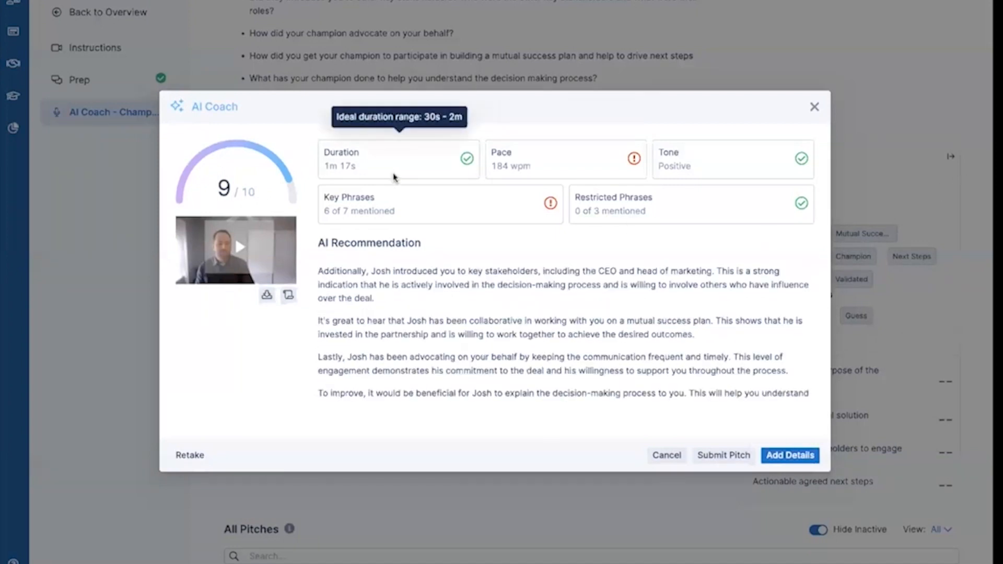
{"action": "mouse_move", "coordinate": [521, 158]}
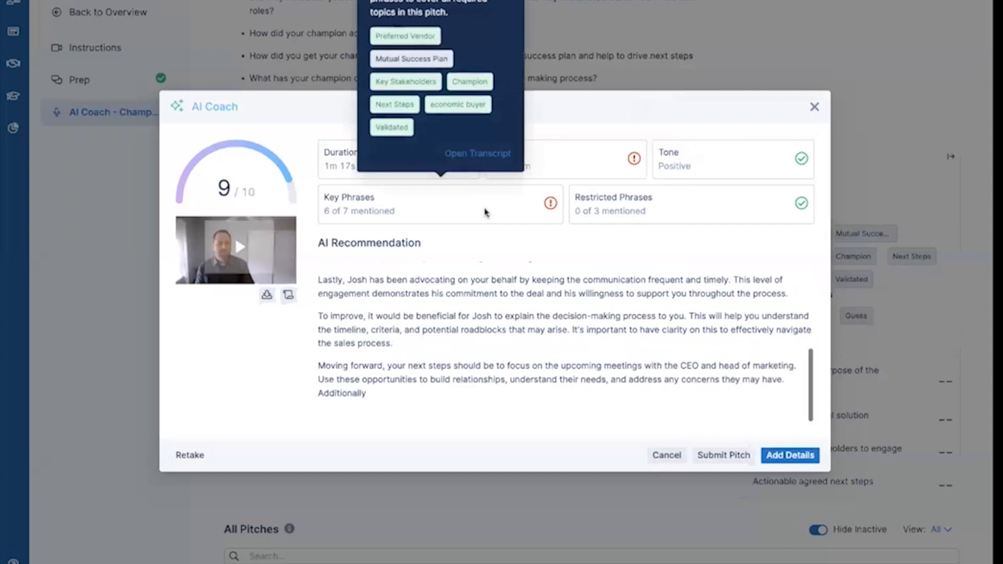
Step: Read through the AI Recommendation text below the 9/10 scorecard to its closing remarks
{"action": "scroll", "scroll_direction": "down", "scroll_amount": 3}
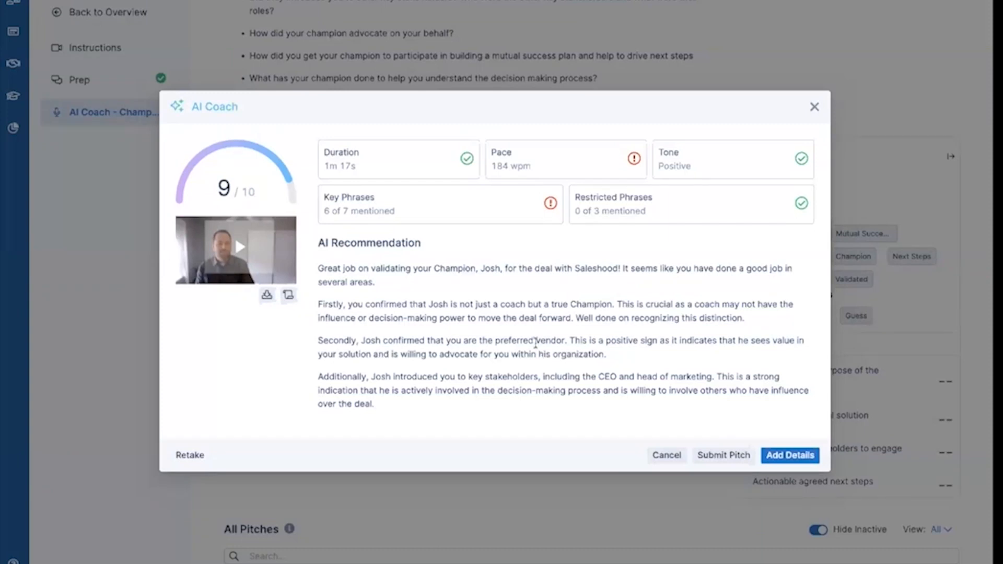
{"action": "scroll", "scroll_direction": "down", "scroll_amount": 3}
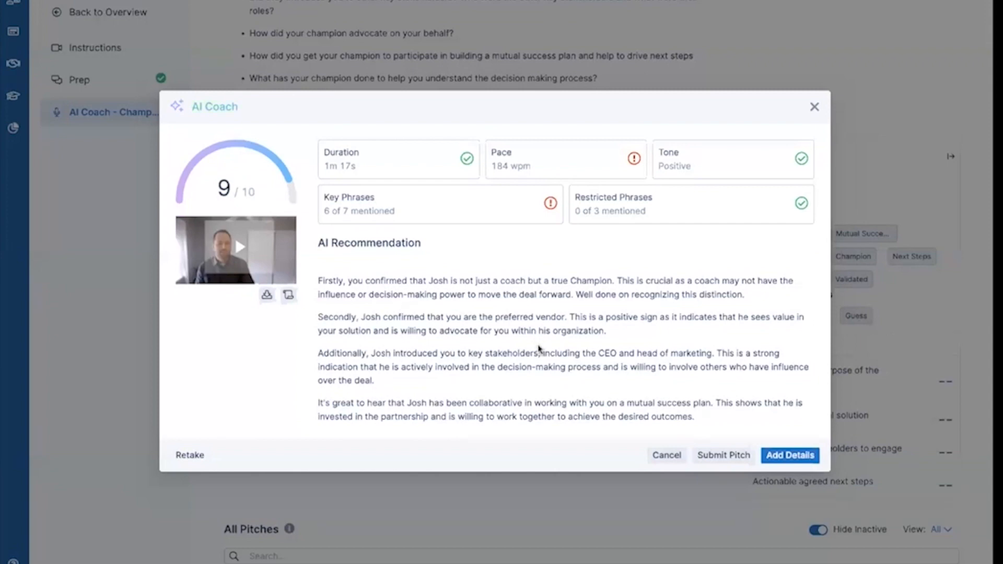
{"action": "scroll", "scroll_direction": "down", "scroll_amount": 3}
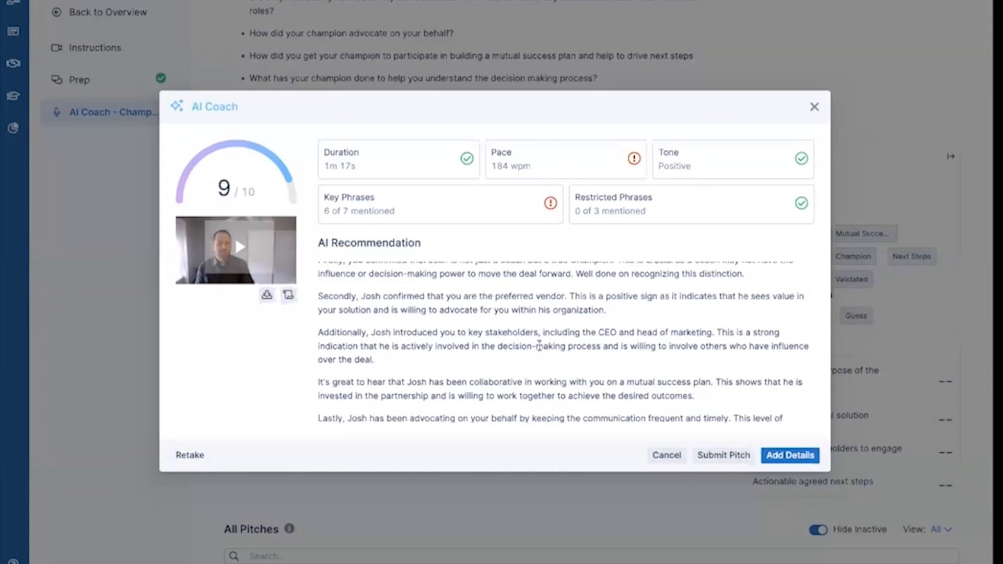
{"action": "scroll", "scroll_direction": "down", "scroll_amount": 3}
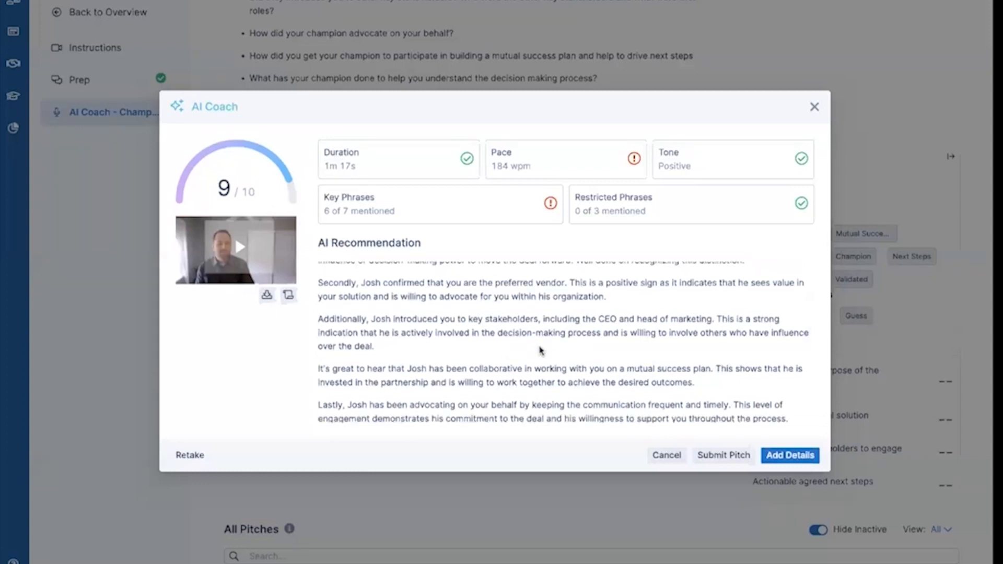
{"action": "scroll", "scroll_direction": "down", "scroll_amount": 3}
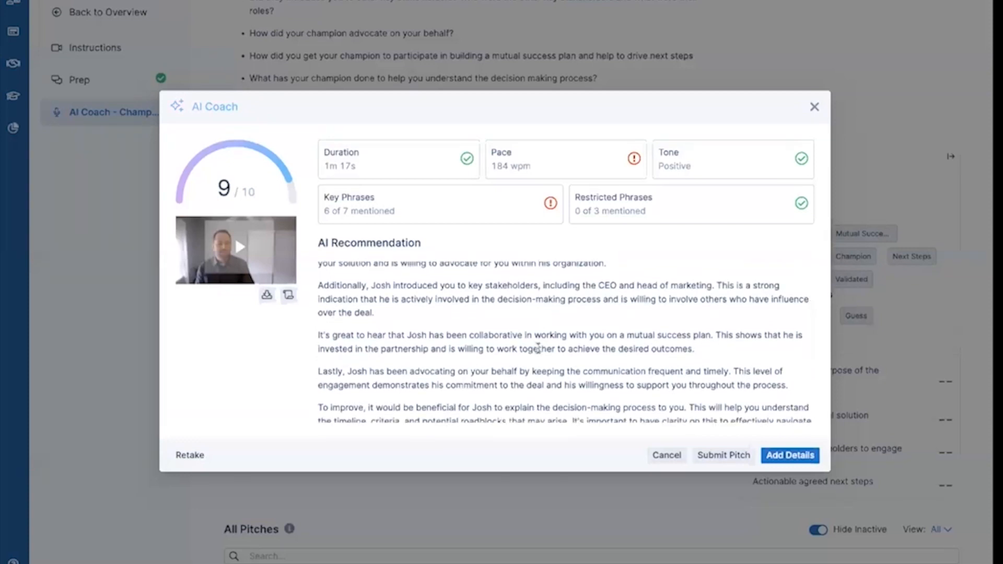
{"action": "scroll", "scroll_direction": "down", "scroll_amount": 3}
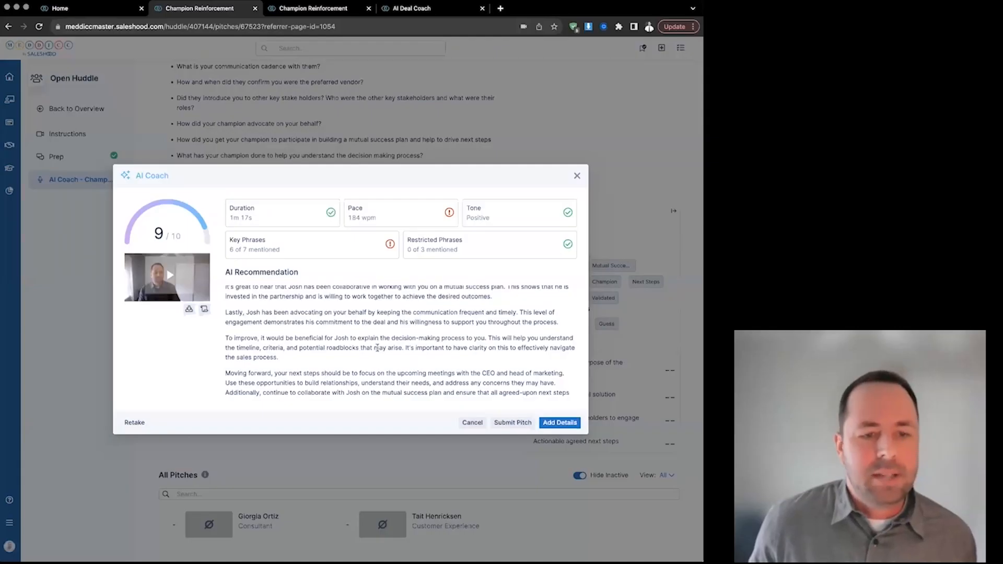
{"action": "scroll", "scroll_direction": "down", "scroll_amount": 3}
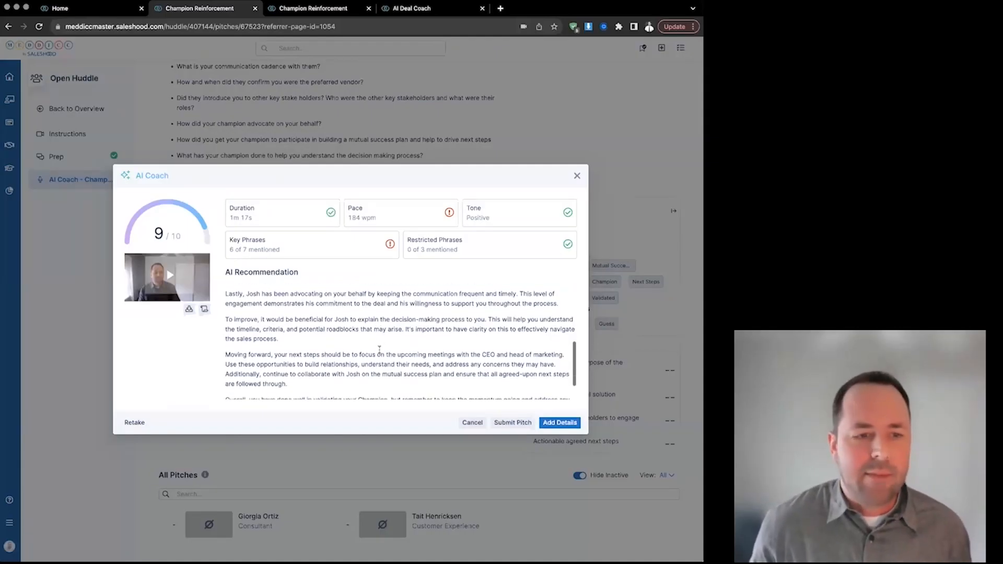
{"action": "scroll", "scroll_direction": "down", "scroll_amount": 3}
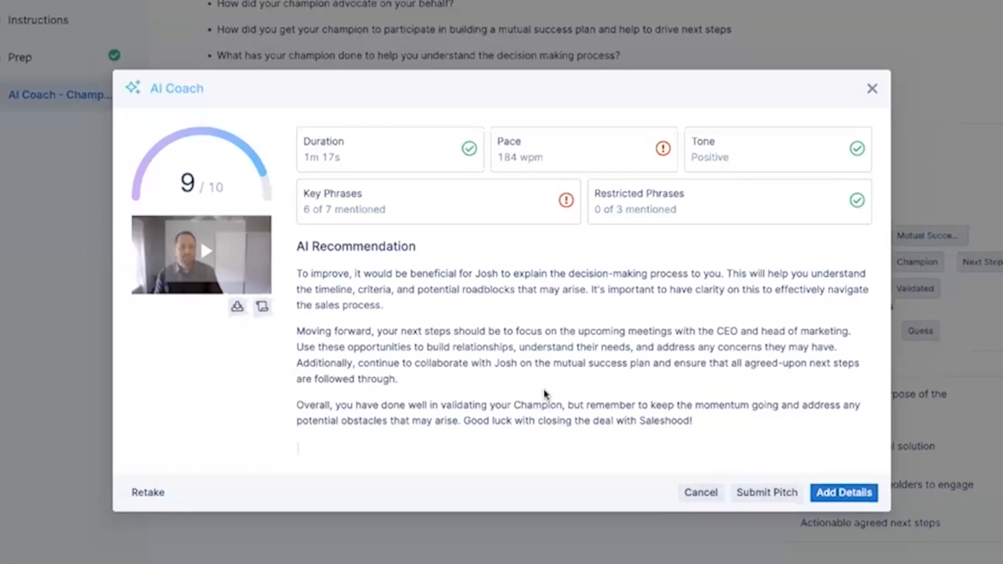
{"action": "left_click_drag", "start_coordinate": [452, 332], "coordinate": [531, 332]}
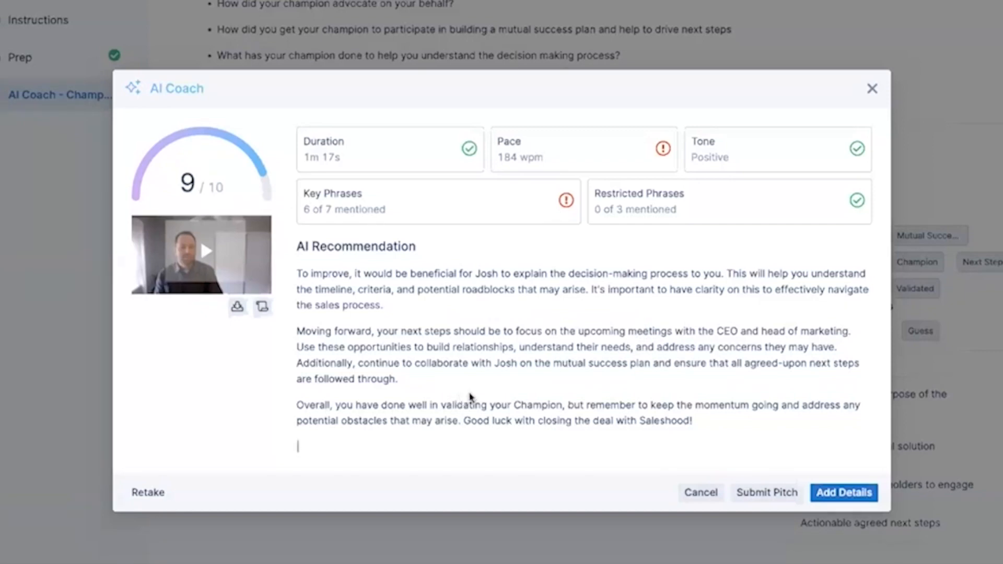
{"action": "mouse_move", "coordinate": [479, 388]}
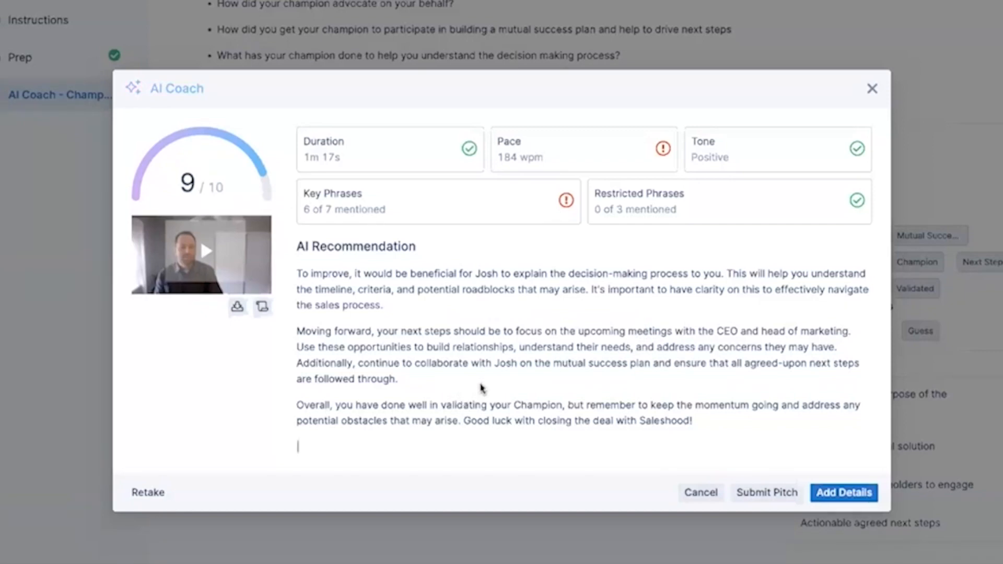
{"action": "mouse_move", "coordinate": [480, 392]}
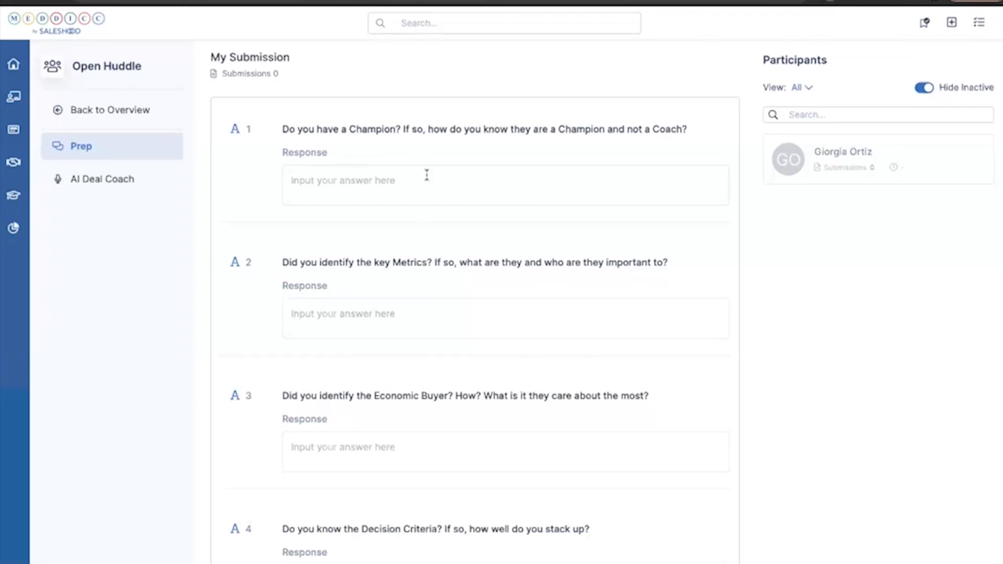
{"action": "mouse_move", "coordinate": [398, 323]}
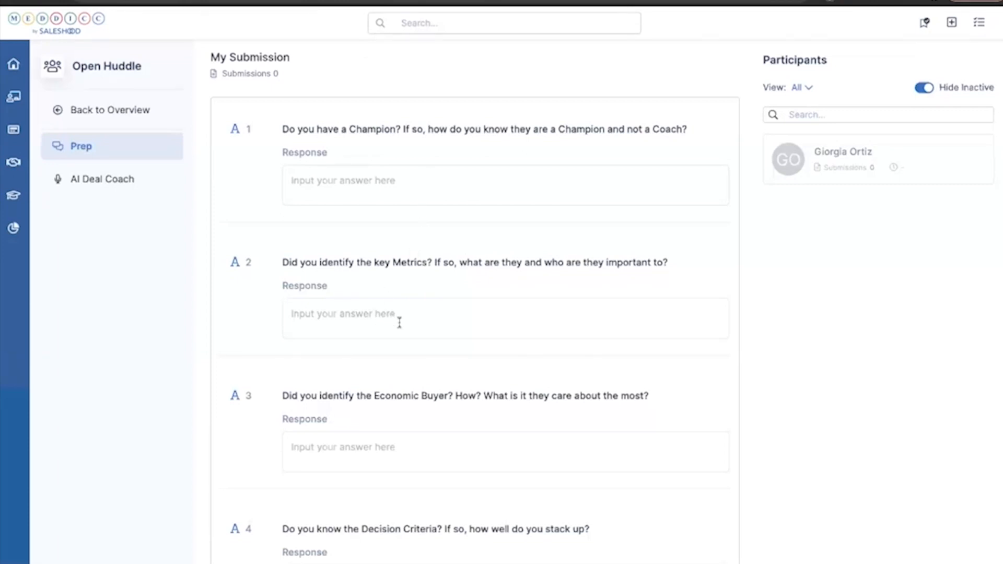
{"action": "mouse_move", "coordinate": [405, 319]}
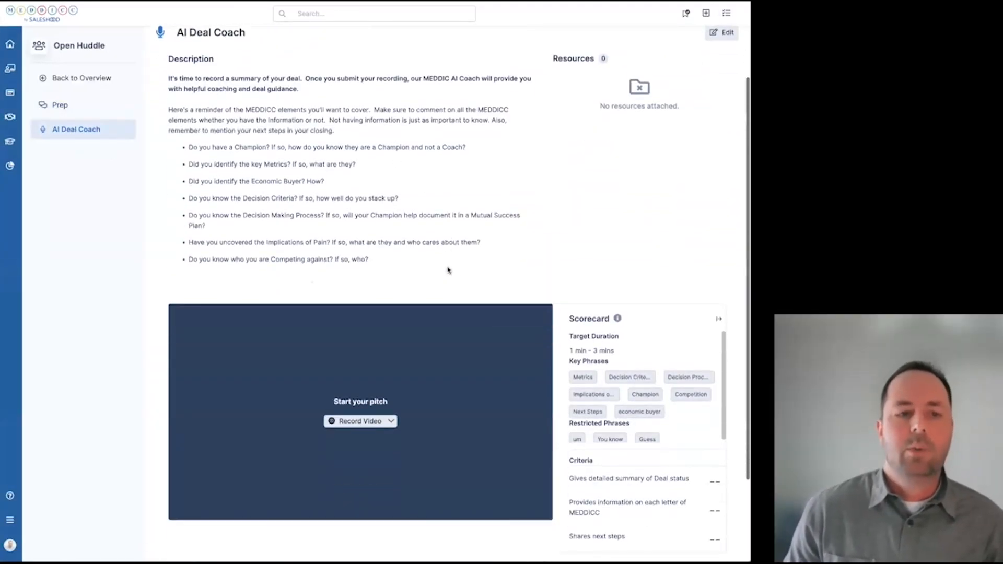
Step: Scroll the AI Deal Coach page to its Record Video area, then scroll the home landing page
{"action": "scroll", "scroll_direction": "down", "scroll_amount": 3}
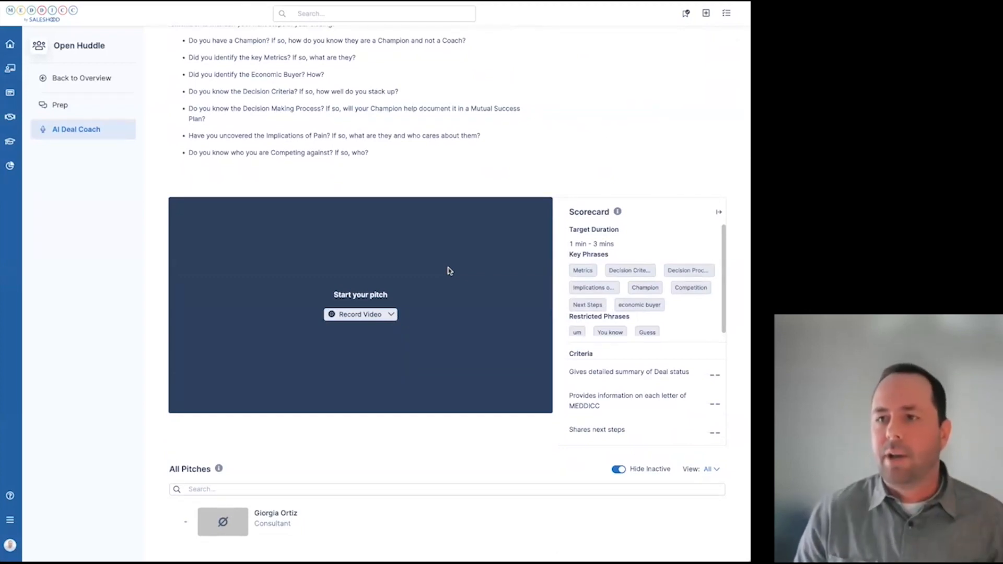
{"action": "mouse_move", "coordinate": [568, 176]}
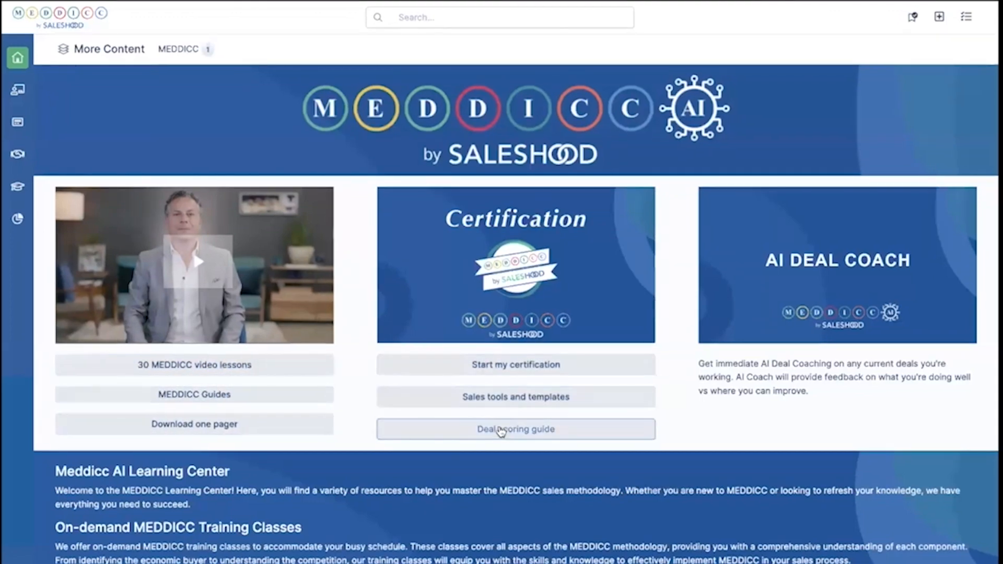
{"action": "scroll", "scroll_direction": "down", "scroll_amount": 3}
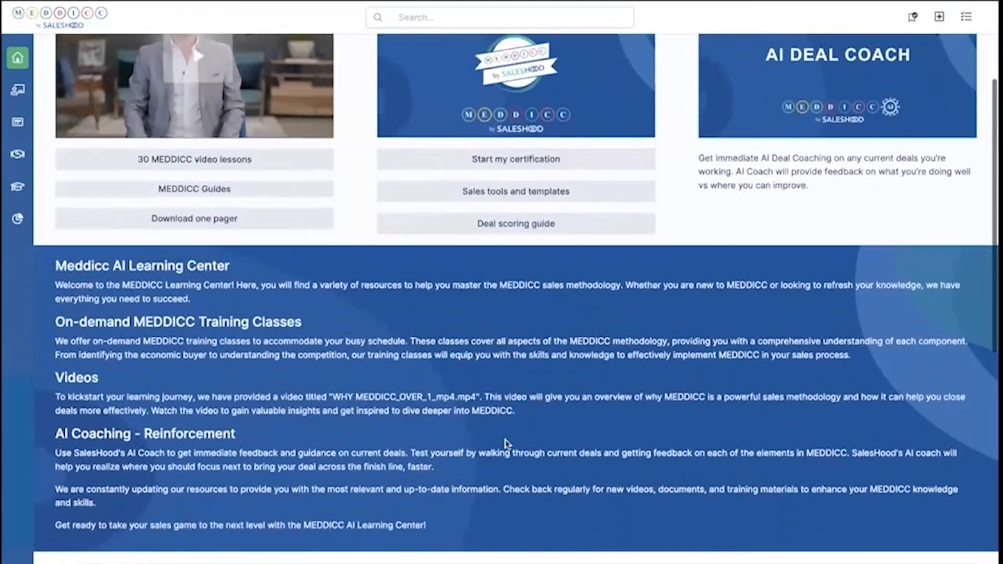